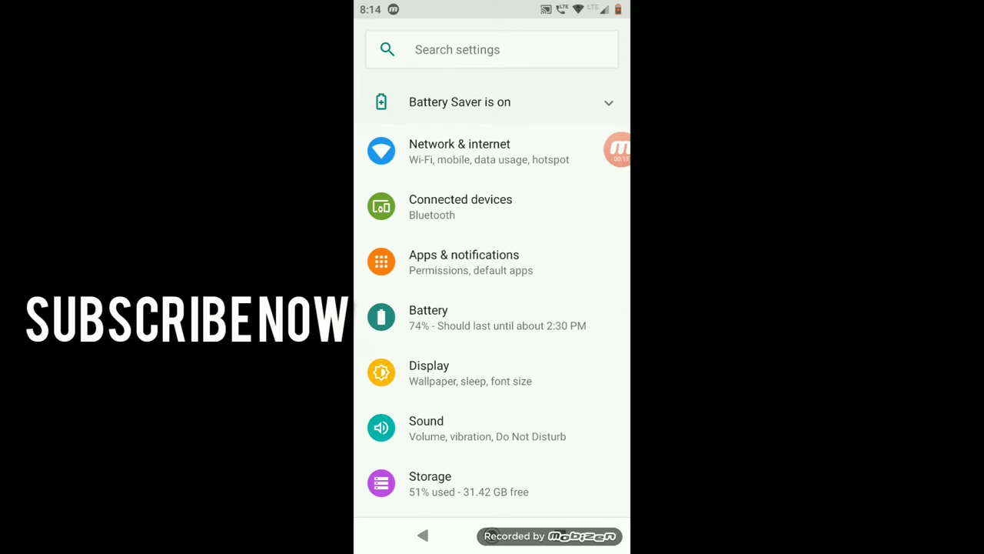
Scroll the Settings list to reach and enter Security & location, showing Find My Device off
{"action": "scroll", "scroll_direction": "down", "scroll_amount": 3}
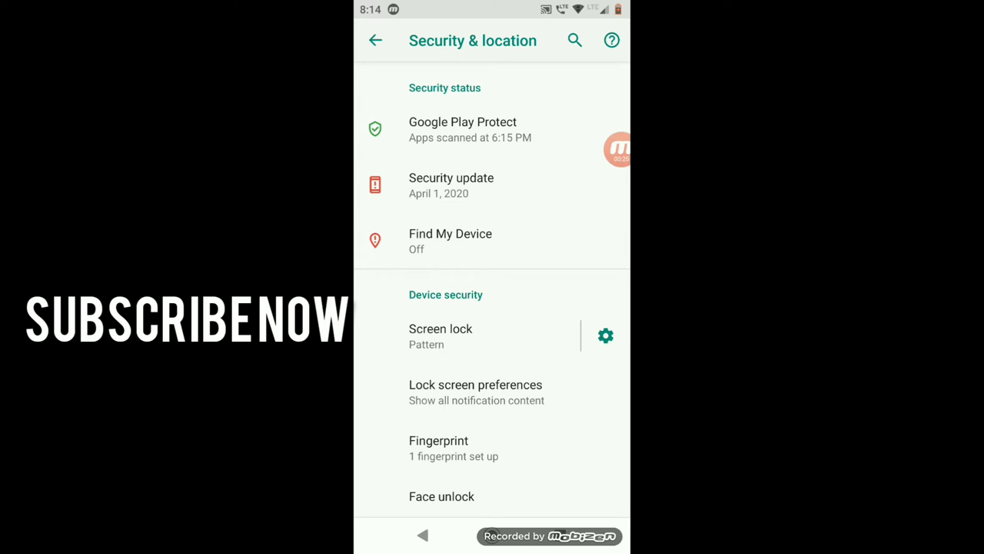
Switch Find My Device on, then go back to the main settings list
{"action": "left_click", "coordinate": [449, 240]}
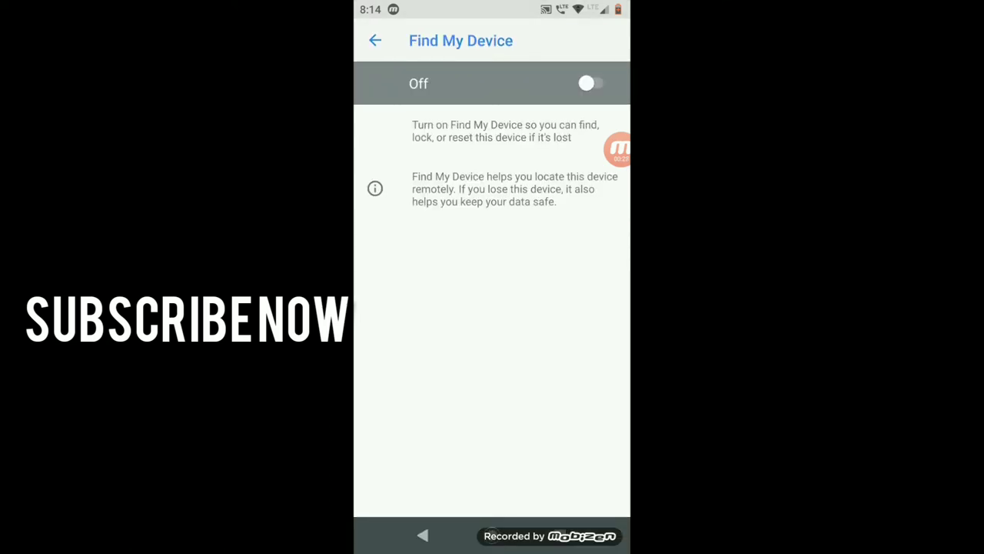
{"action": "left_click", "coordinate": [591, 83]}
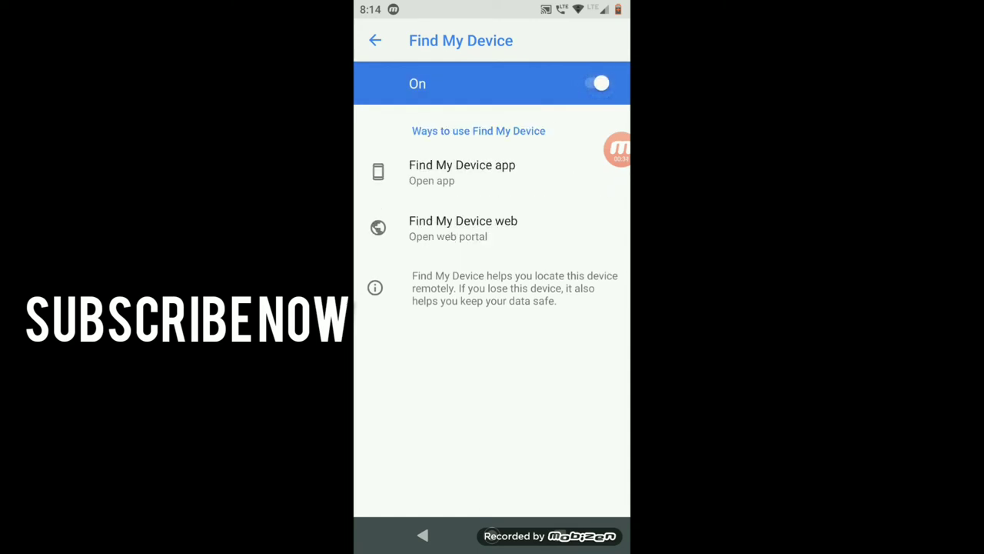
{"action": "left_click", "coordinate": [375, 40]}
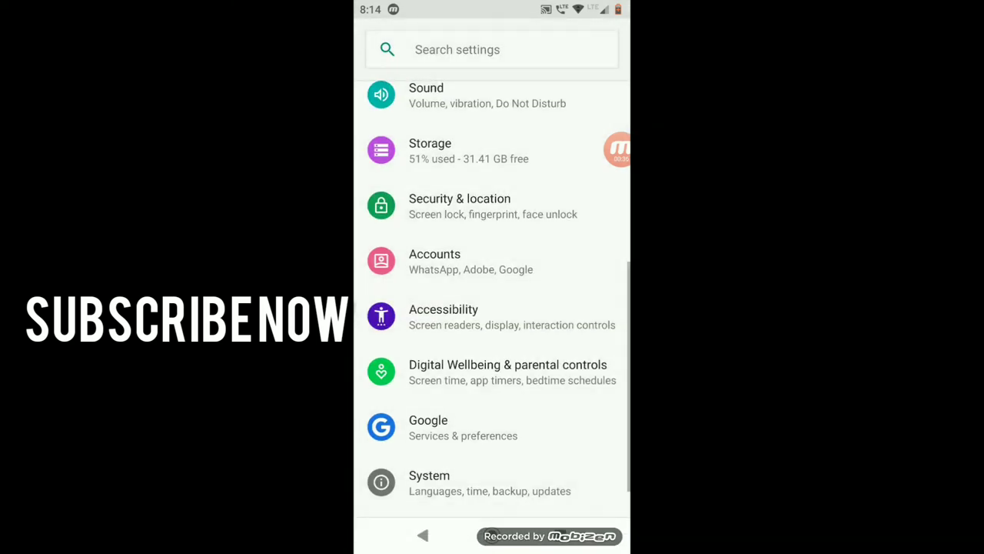